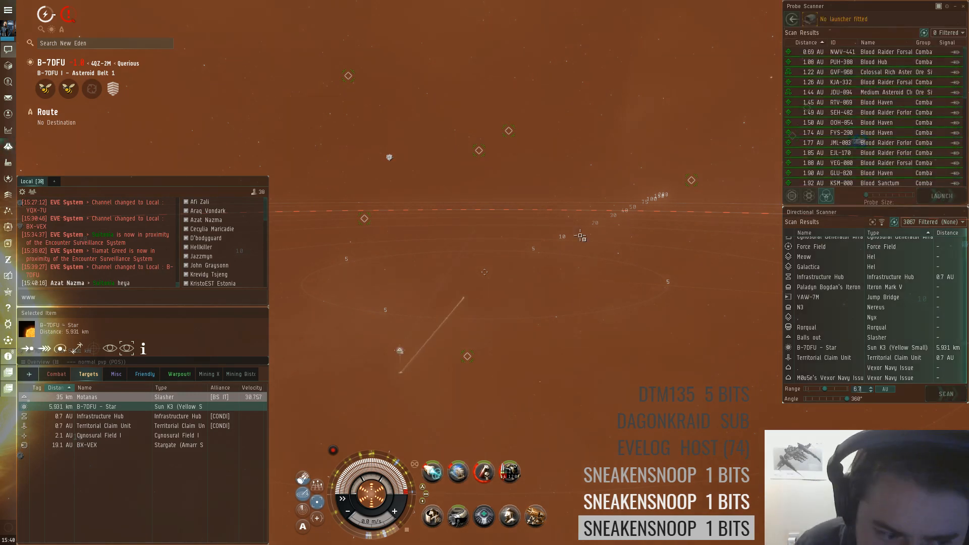
Lock the Slasher Motanas as a target and close to about 1.5 km
left_click(87, 396)
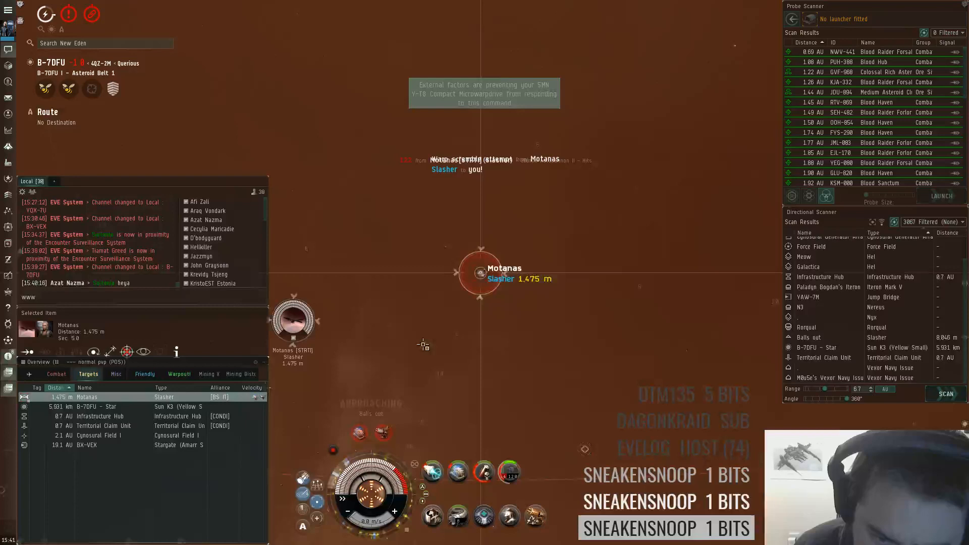
Fire the 200mm AutoCannon II modules at Motanas from about 830 m while orbiting
left_click(509, 472)
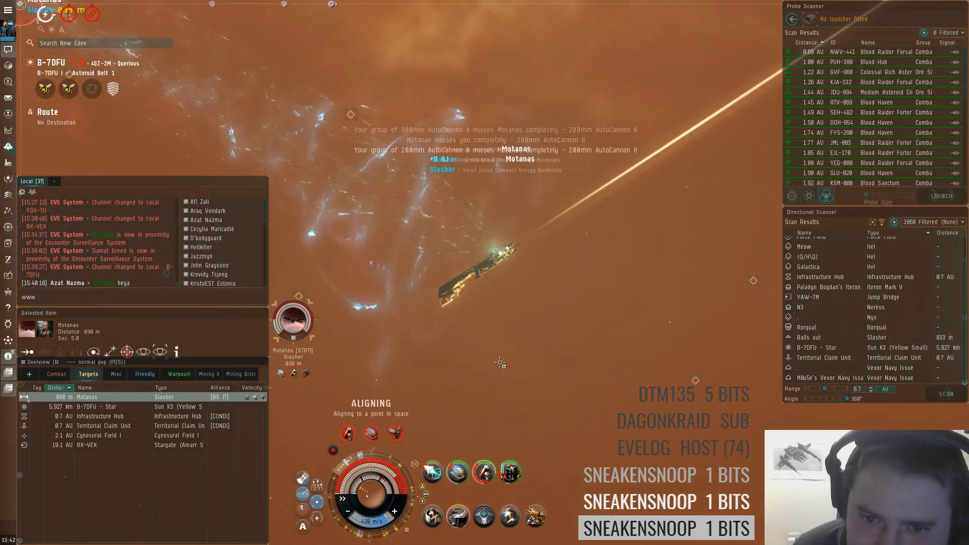
right_click(508, 471)
type("gf great")
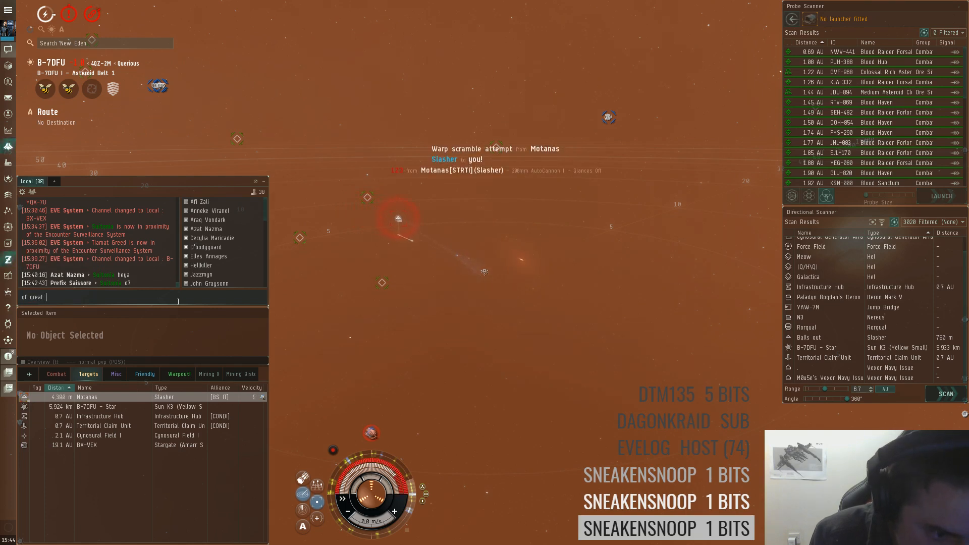
Send 'gf great trap fit' to Local chat to congratulate Motanas
key("Return")
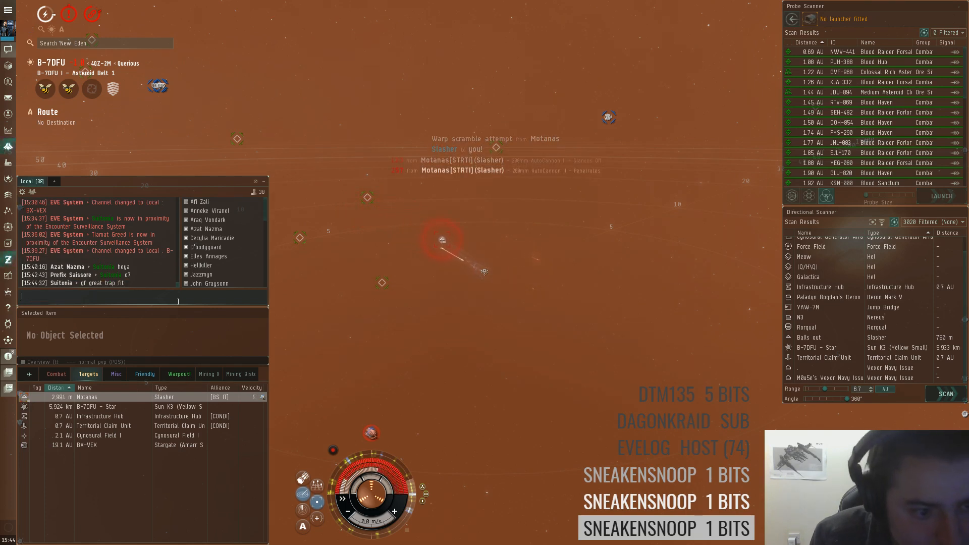